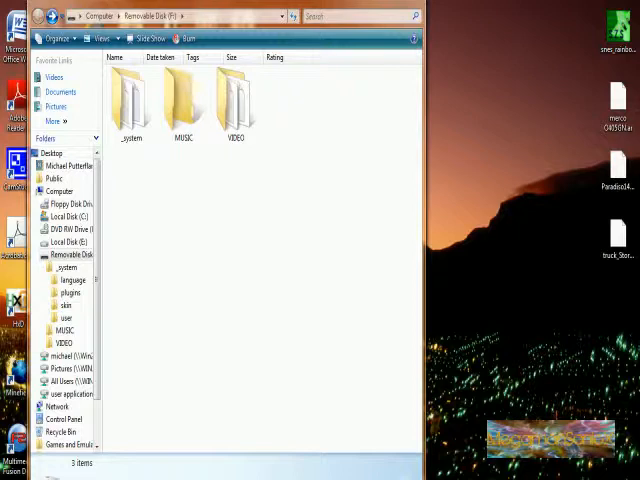
mouse_move(525, 125)
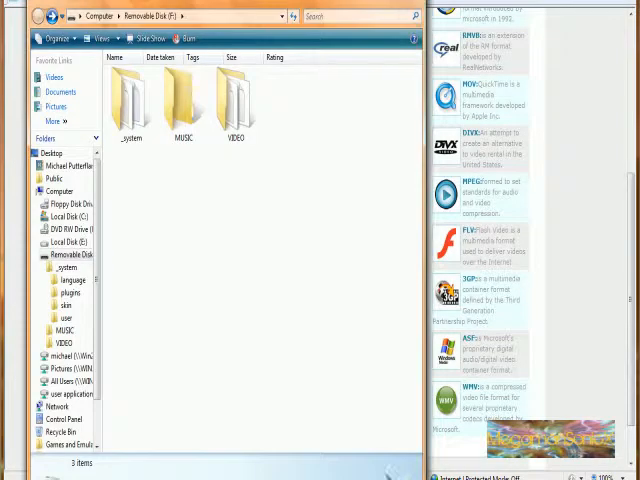
mouse_move(152, 210)
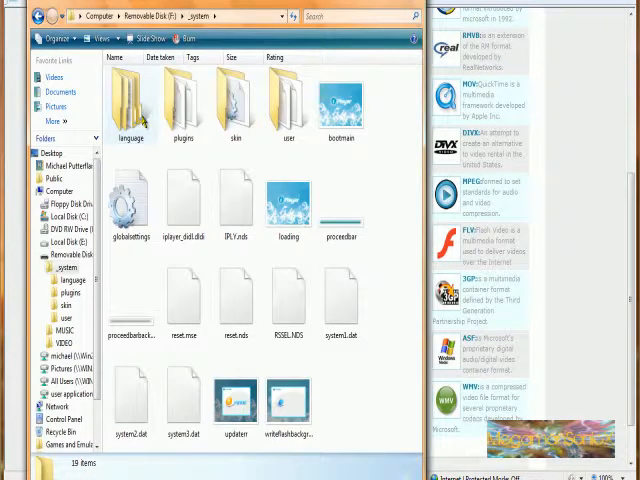
mouse_move(185, 105)
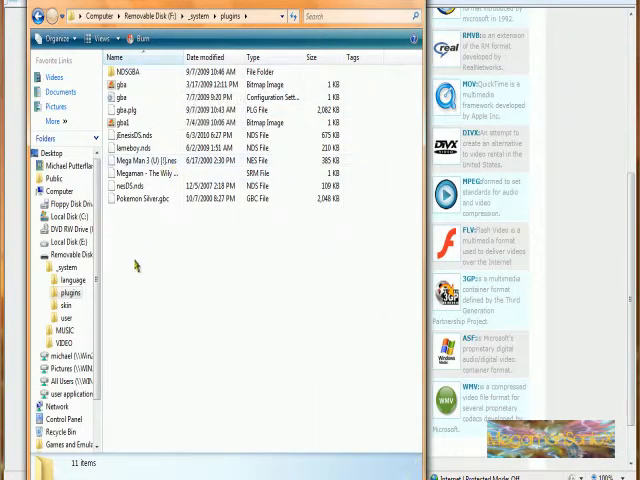
mouse_move(570, 197)
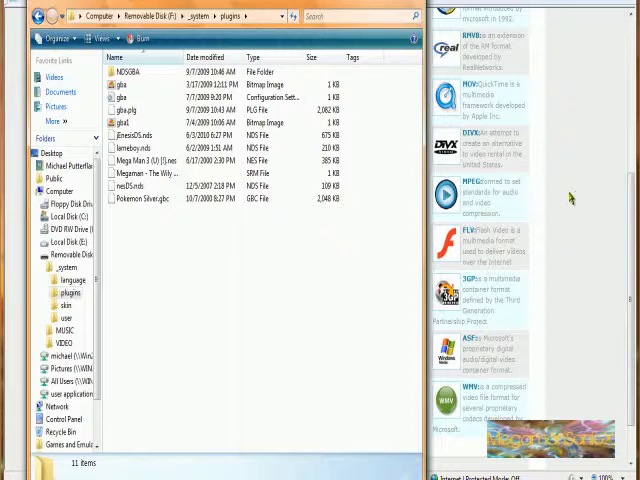
Show the eleven emulator plugin items of _system/plugins in Details view.
left_click(145, 198)
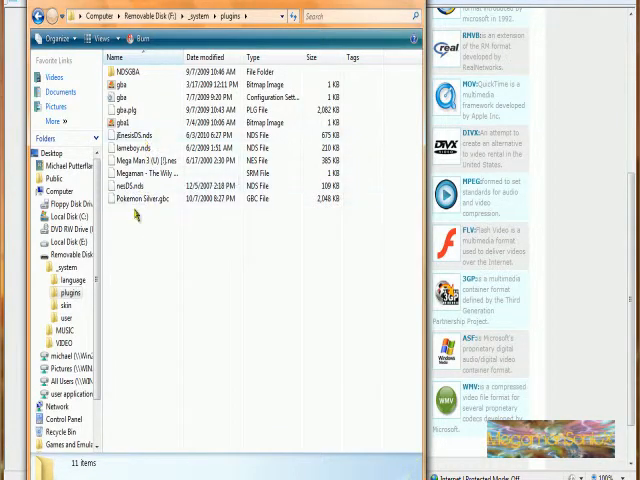
mouse_move(135, 148)
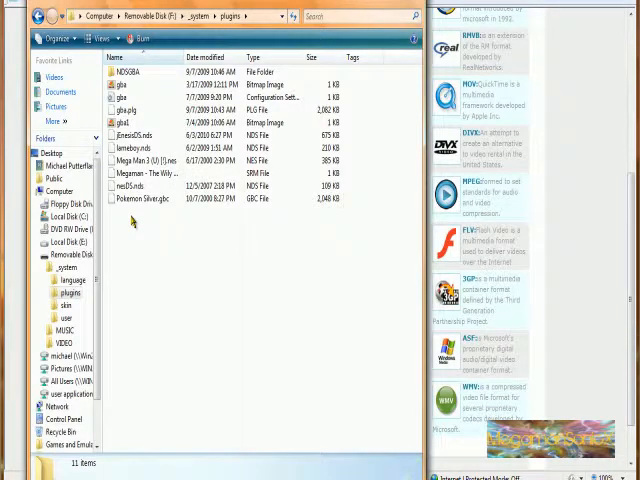
Select the 674 KB jEnesisDS.nds Genesis plugin file in the plugins list.
left_click(145, 198)
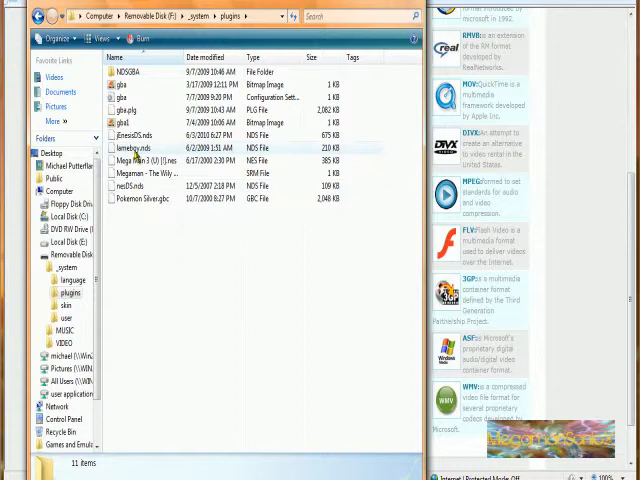
left_click(135, 135)
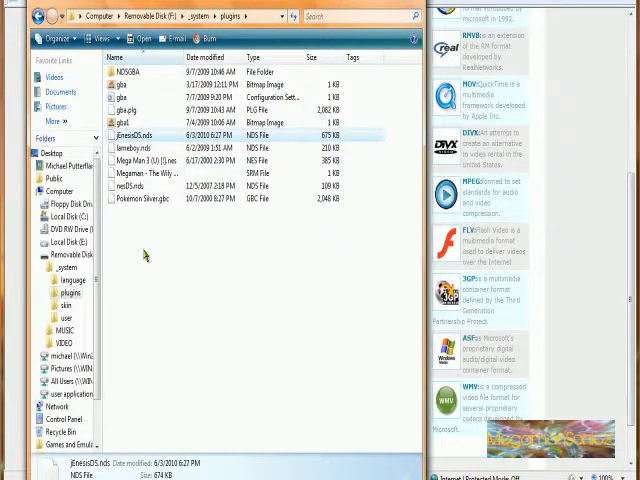